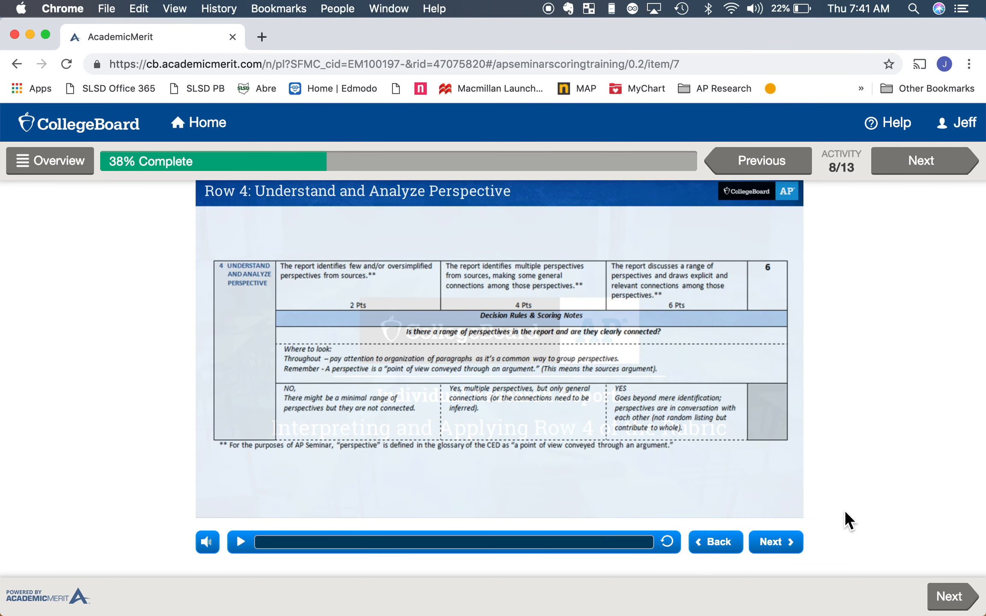
# Step: Play the Row 4 Understand and Analyze Perspective rubric narration until key phrases highlight
pyautogui.click(240, 542)
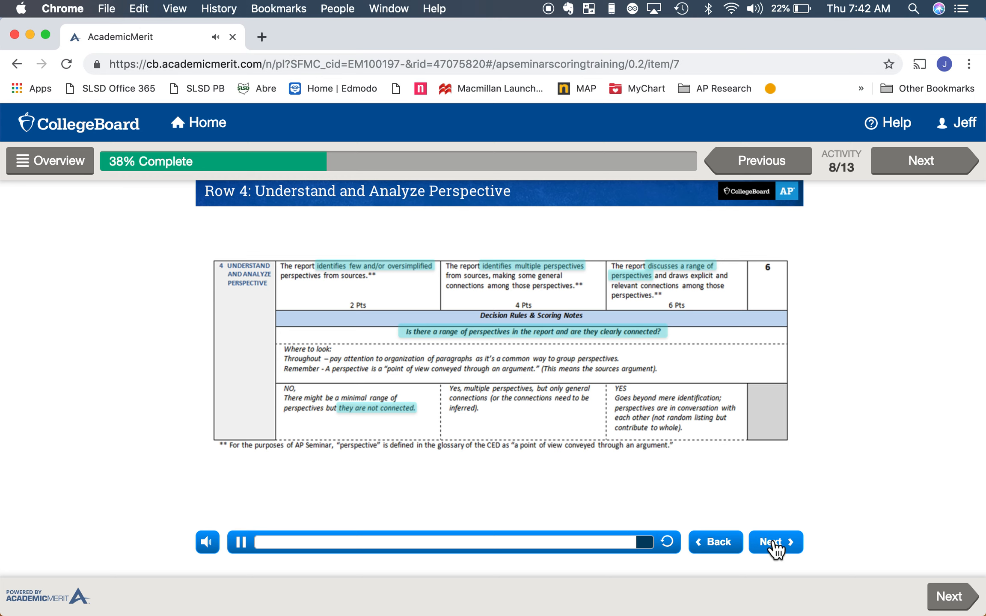
# Step: Advance to the Sample 3 'Environmental Impacts of War' slide and play its narration
pyautogui.click(240, 541)
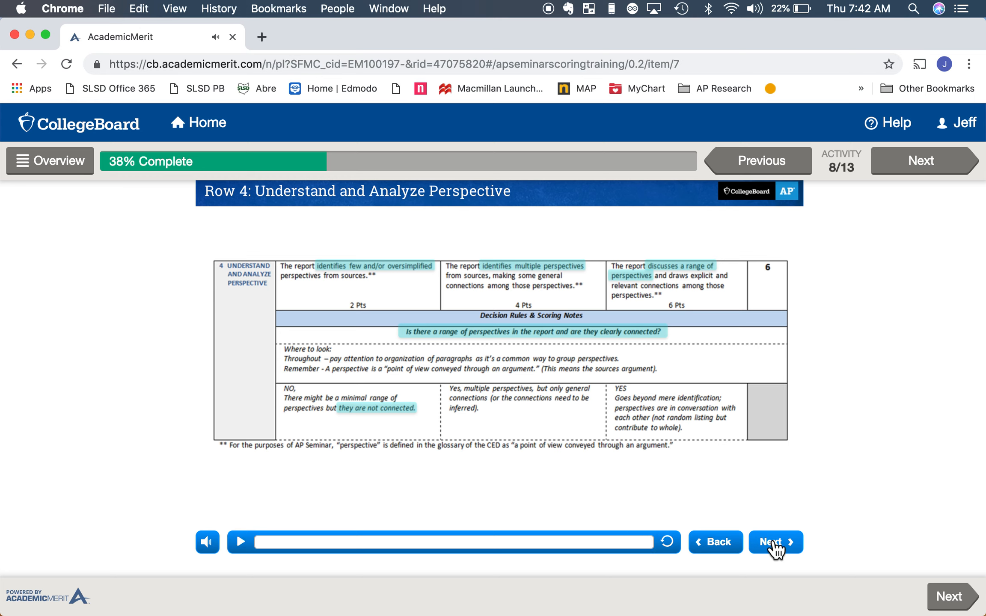
pyautogui.click(775, 542)
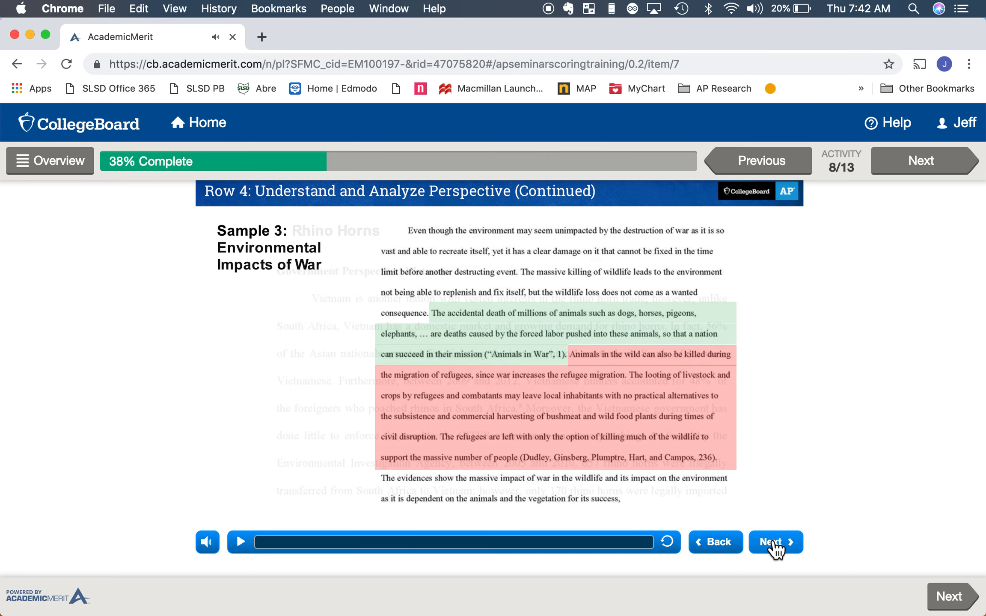
pyautogui.click(239, 542)
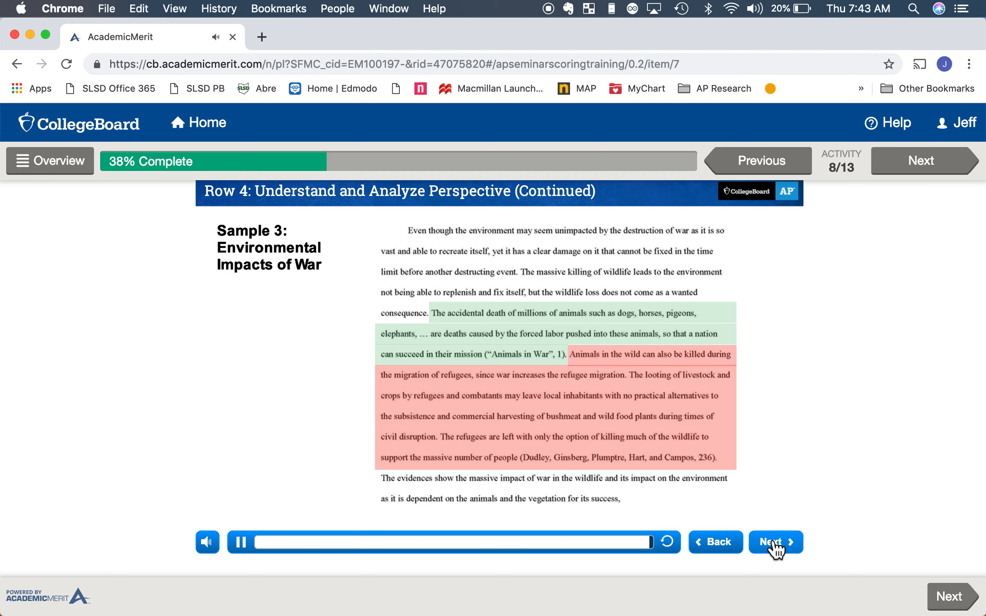
# Step: Advance to the Summary for Row 4 slide
pyautogui.click(775, 543)
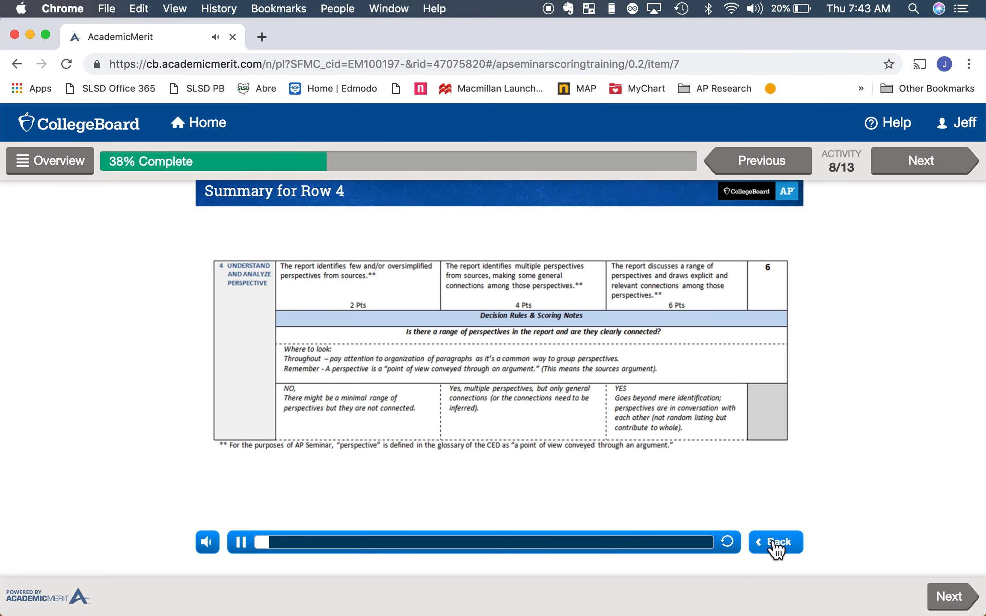